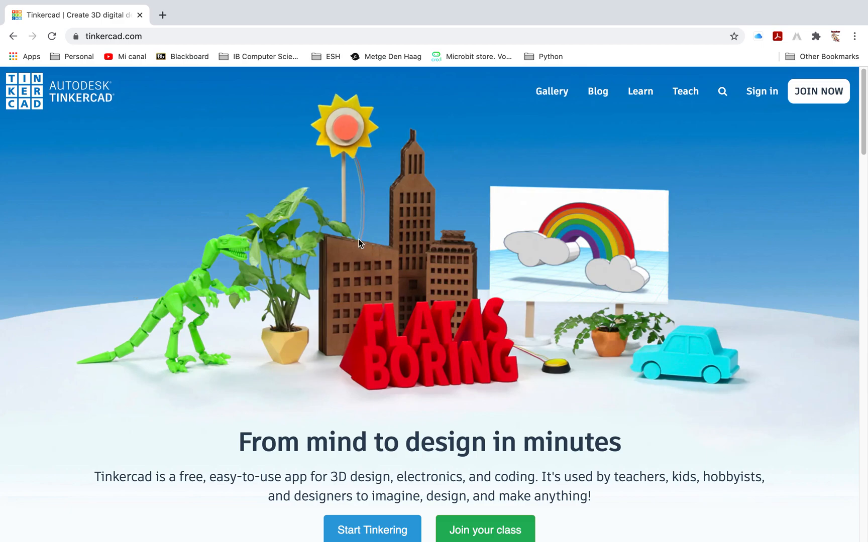
{"action": "mouse_move", "coordinate": [649, 289]}
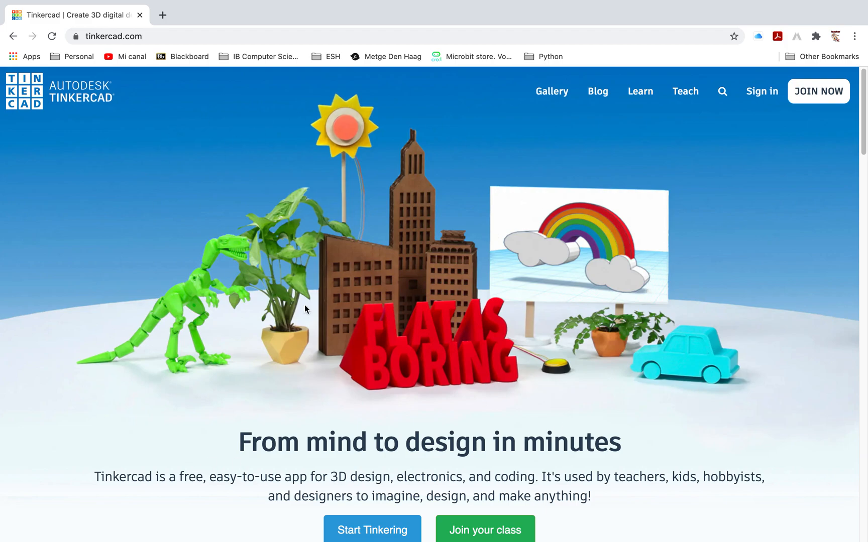
{"action": "mouse_move", "coordinate": [363, 210]}
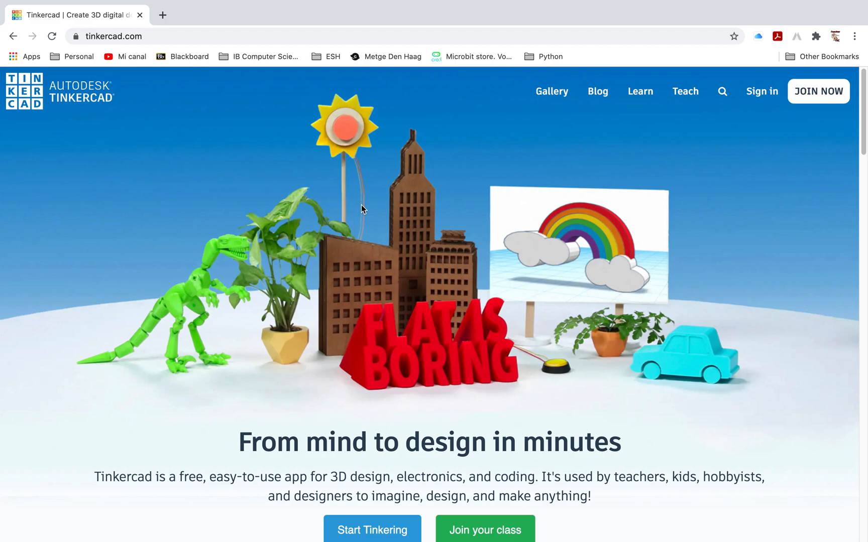
{"action": "mouse_move", "coordinate": [108, 55]}
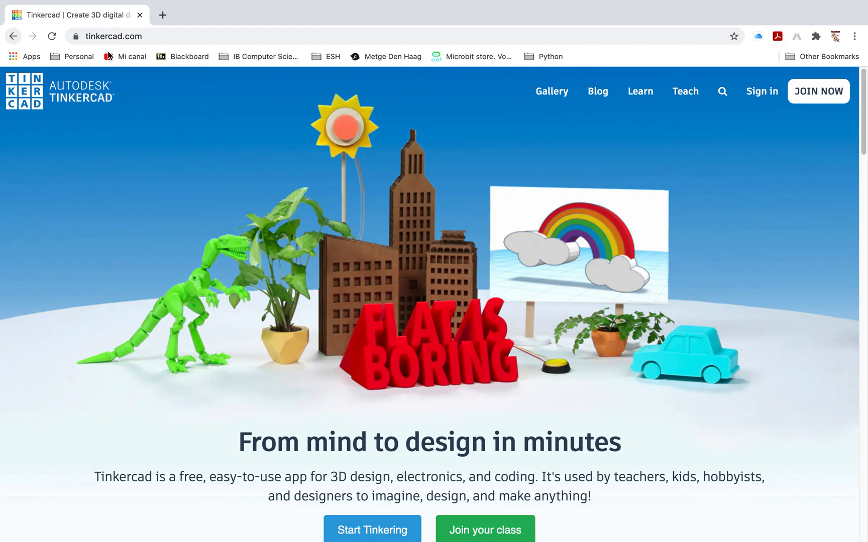
{"action": "mouse_move", "coordinate": [326, 244]}
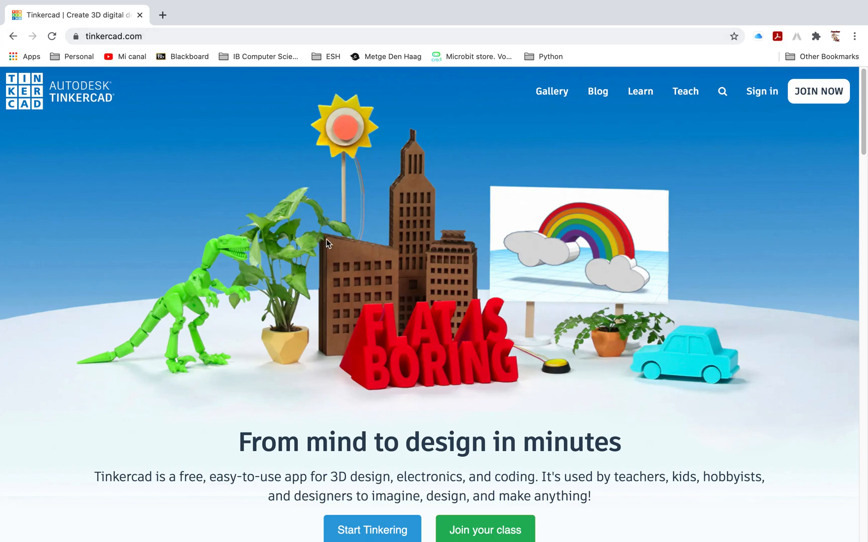
Step: Go to the Tinkercad sign-in page and reveal the Microsoft and Facebook sign-in options
{"action": "left_click", "coordinate": [761, 91]}
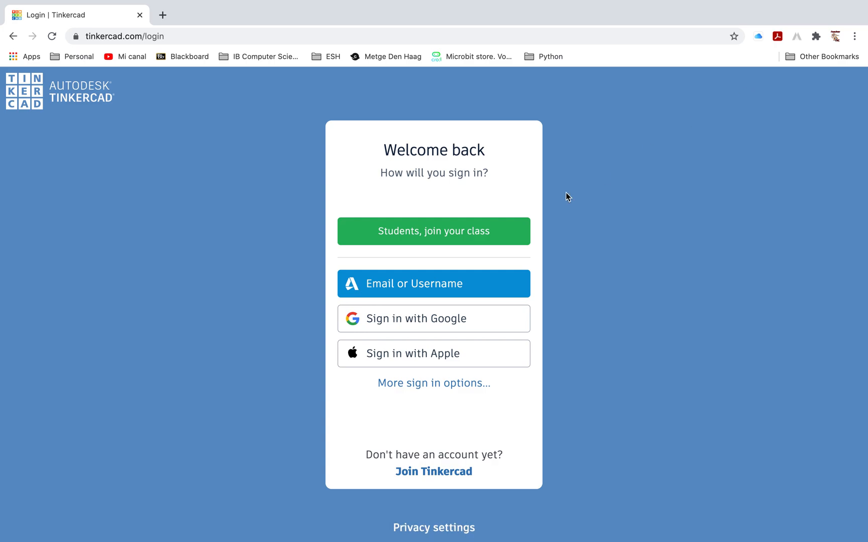
{"action": "mouse_move", "coordinate": [409, 284]}
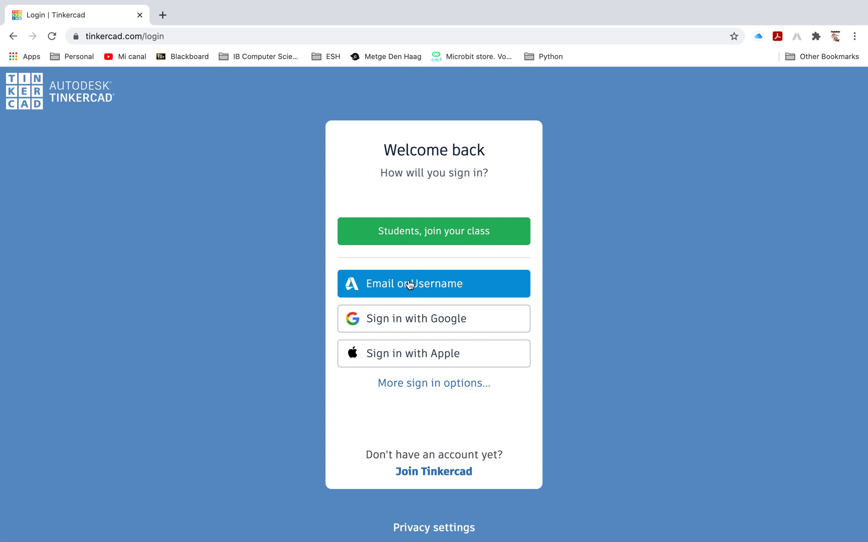
{"action": "mouse_move", "coordinate": [451, 318]}
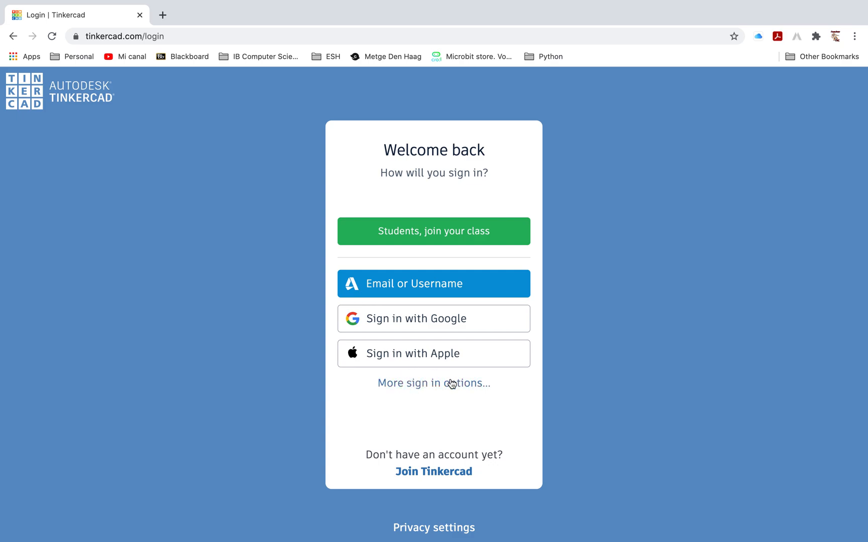
{"action": "left_click", "coordinate": [433, 383]}
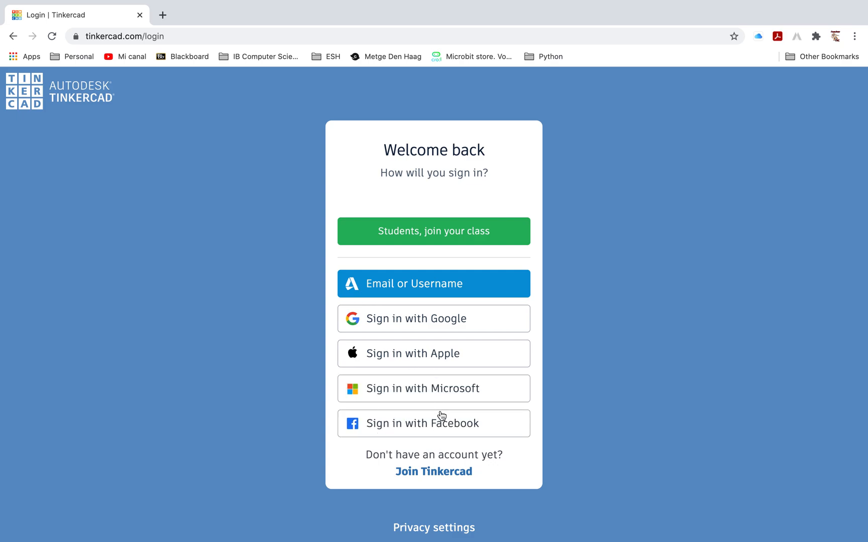
{"action": "mouse_move", "coordinate": [404, 327]}
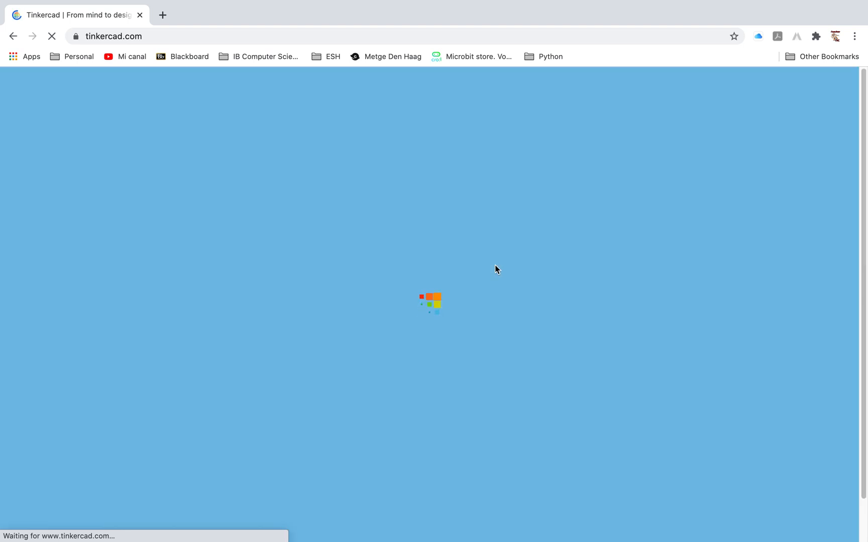
{"action": "mouse_move", "coordinate": [434, 267]}
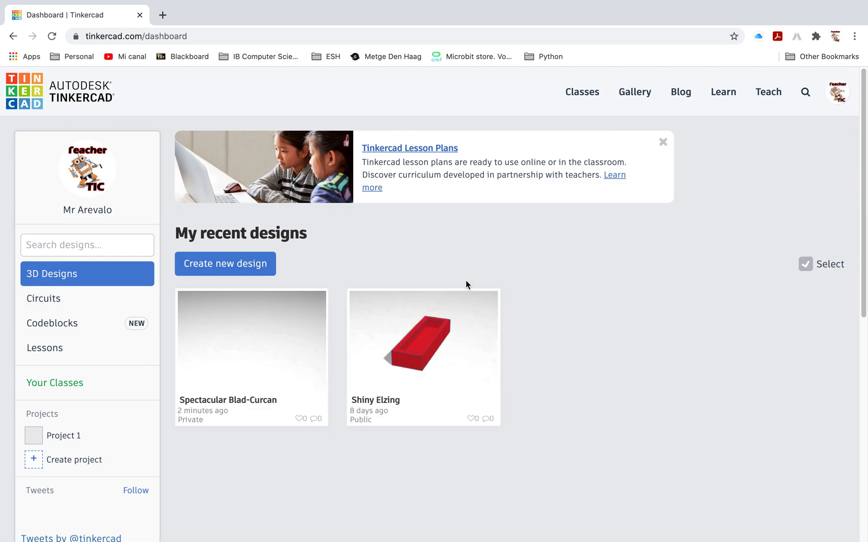
Step: Scroll to the dashboard footer and list the site languages, English current
{"action": "scroll", "scroll_direction": "down", "scroll_amount": 3}
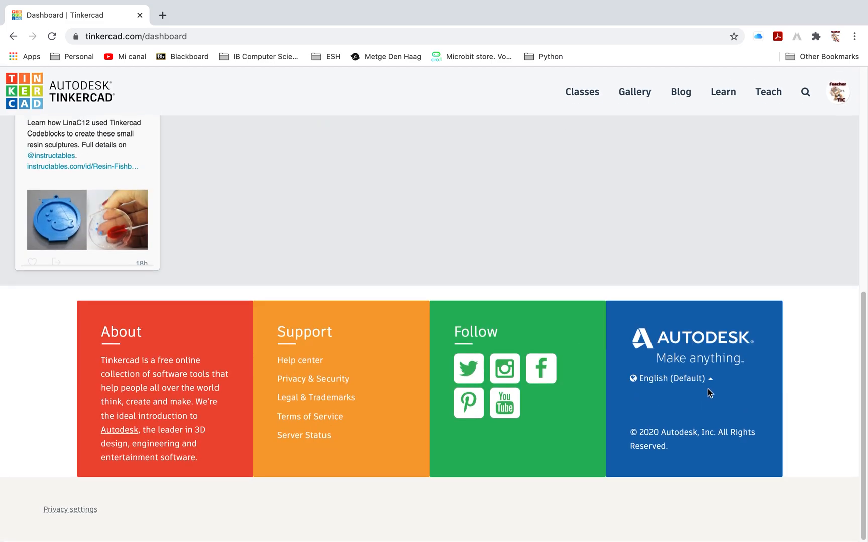
{"action": "left_click", "coordinate": [668, 379]}
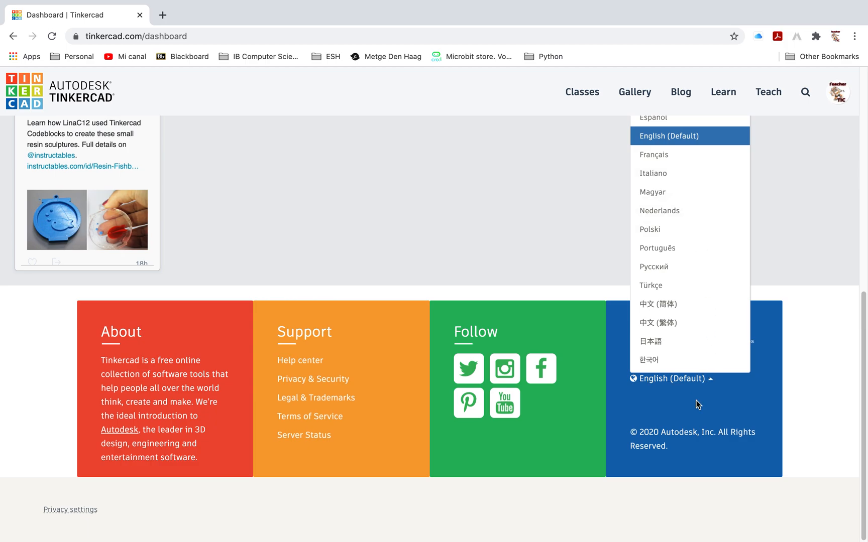
{"action": "mouse_move", "coordinate": [480, 212]}
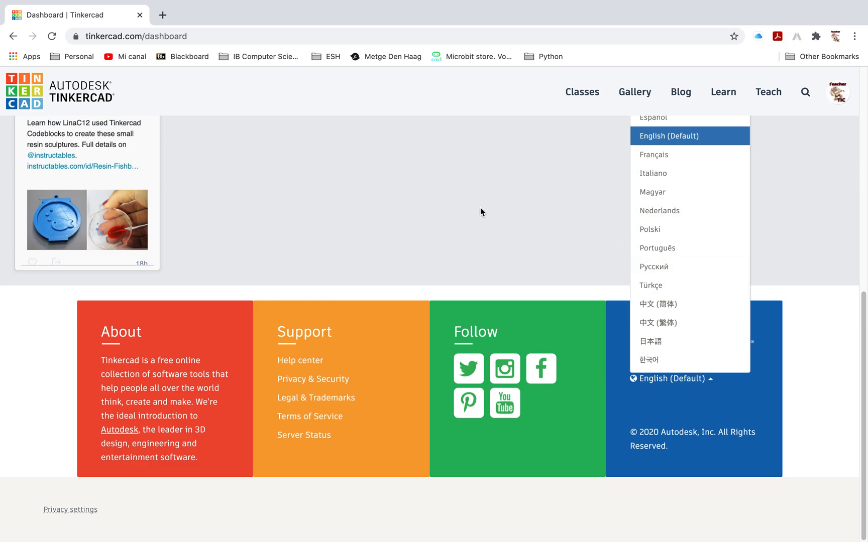
{"action": "mouse_move", "coordinate": [672, 150]}
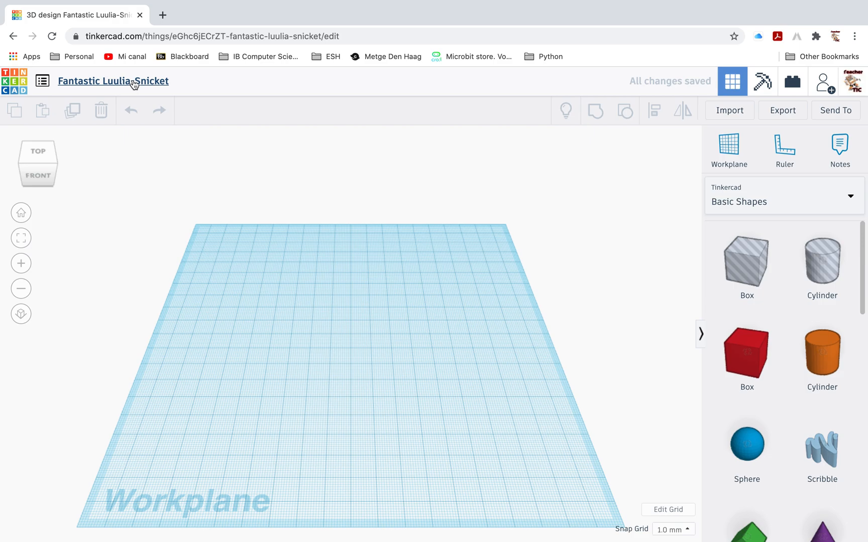
Step: Rename the new design to 'Project Lunar land' in the top-left name field
{"action": "left_click", "coordinate": [113, 81]}
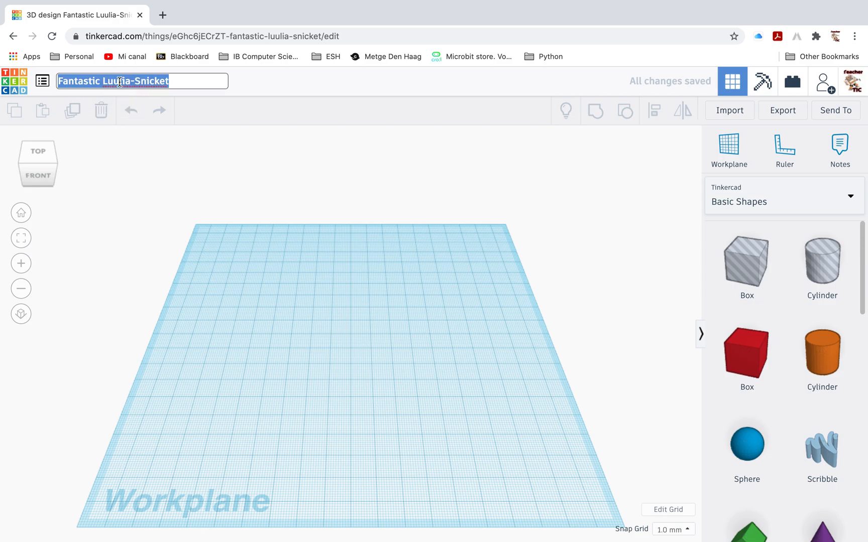
{"action": "type", "text": "Project"}
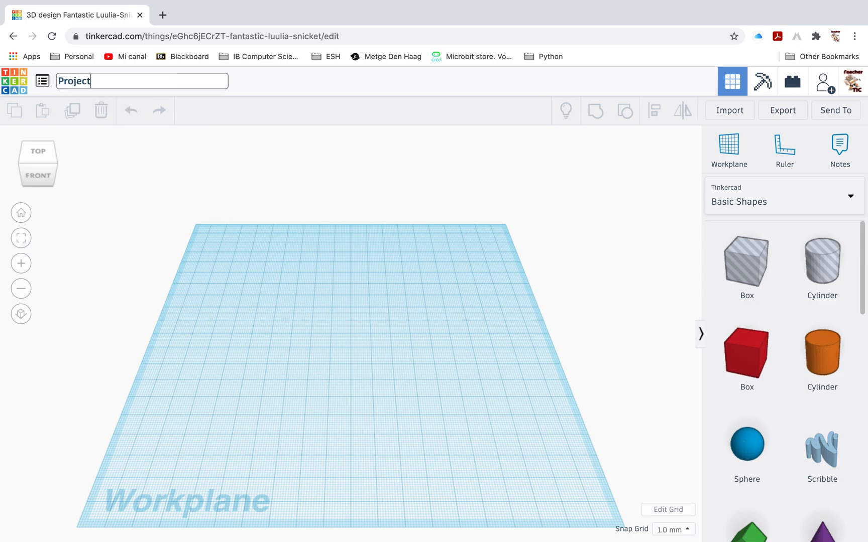
{"action": "type", "text": "Lunar land"}
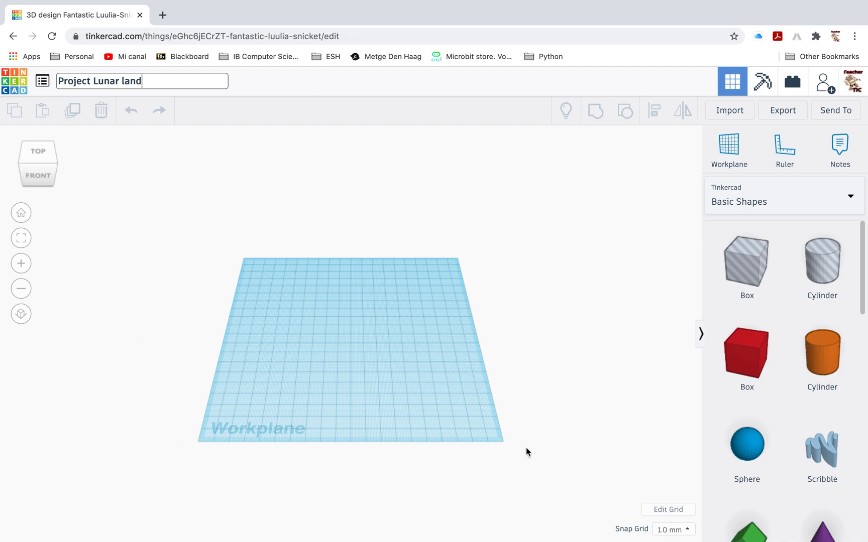
{"action": "mouse_move", "coordinate": [214, 271]}
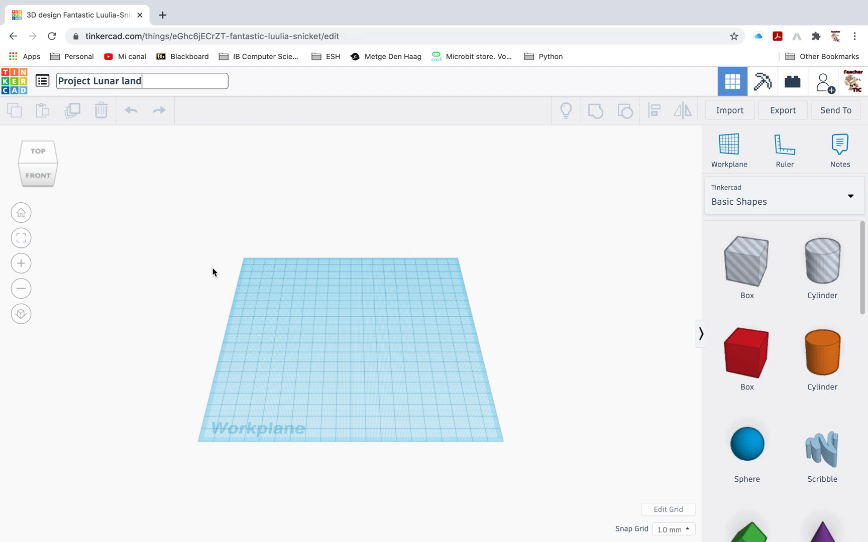
{"action": "mouse_move", "coordinate": [323, 354]}
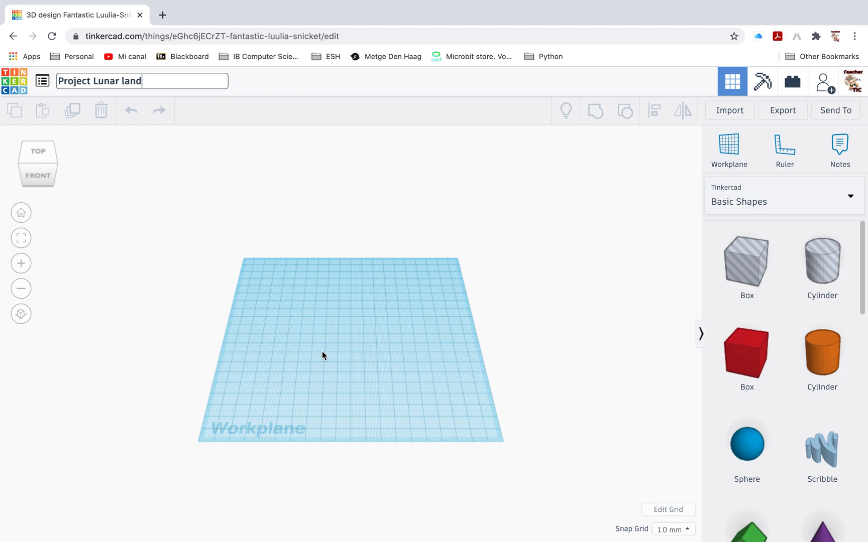
{"action": "mouse_move", "coordinate": [162, 334]}
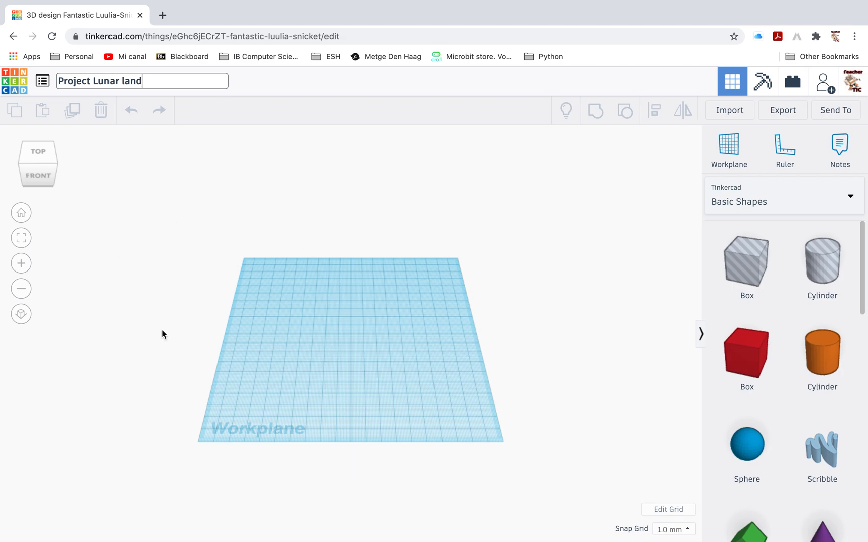
{"action": "mouse_move", "coordinate": [282, 290]}
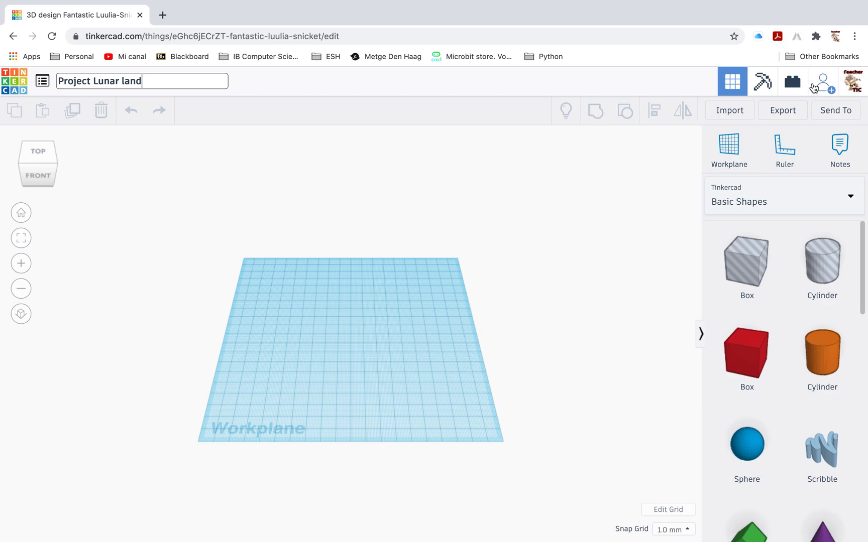
{"action": "mouse_move", "coordinate": [822, 81]}
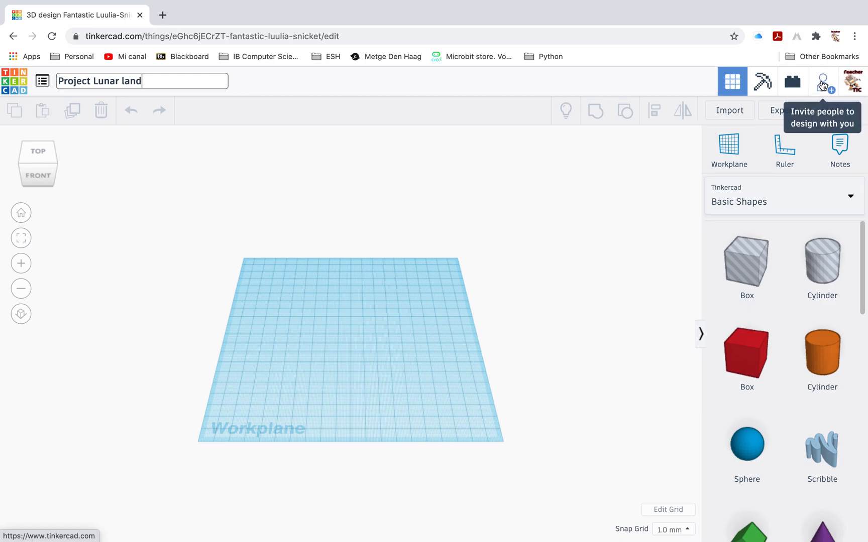
Step: Generate a new collaboration link for the design and copy it
{"action": "left_click", "coordinate": [823, 81]}
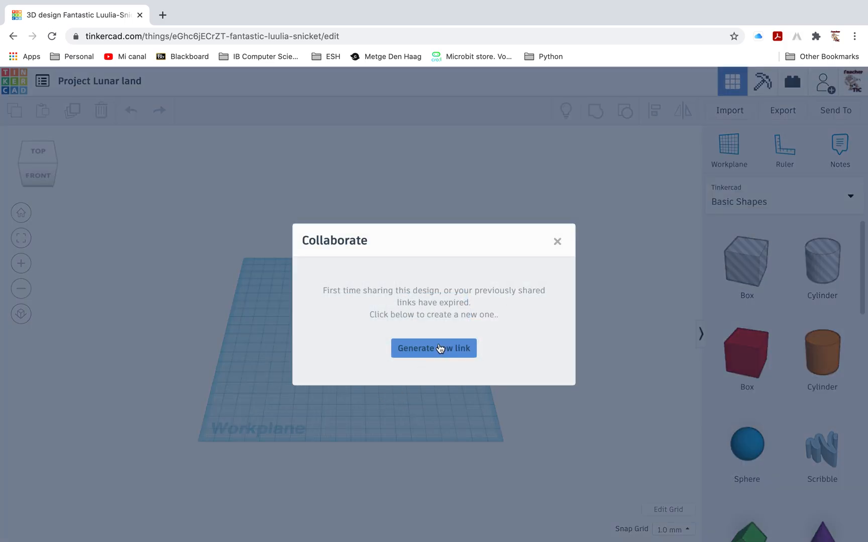
{"action": "left_click", "coordinate": [434, 348]}
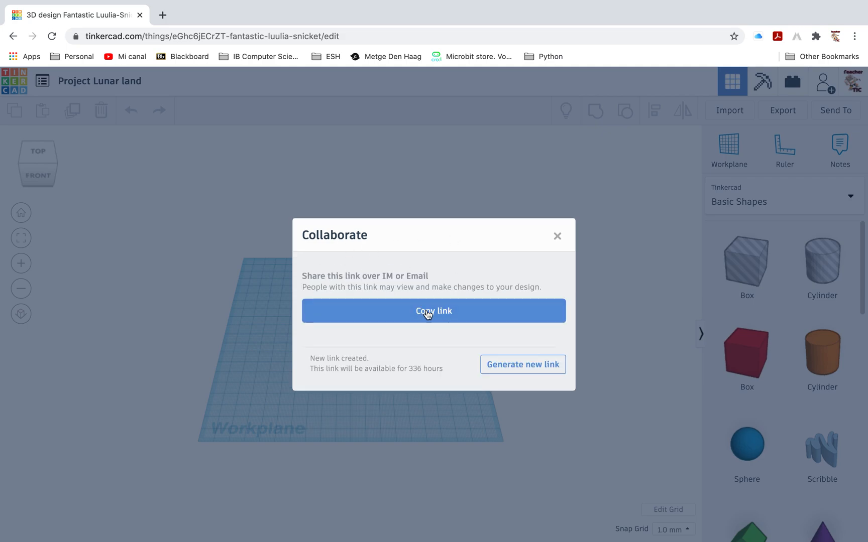
{"action": "left_click", "coordinate": [433, 310]}
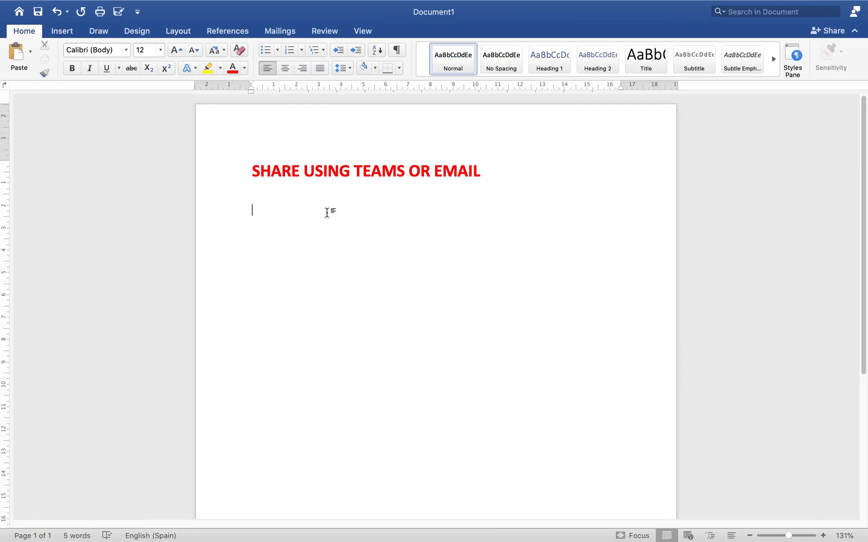
Step: Paste the tinkercad.com share link below the SHARE USING TEAMS OR EMAIL heading
{"action": "type", "text": "https://www.tinkercad.com/things/eGhc6jECrZT-fantastic-luulia-snicket/edit?sharecode=n96DjNQz7a2WlADXpNbd1FlJlW5gmRKxthhe_LMLr3A"}
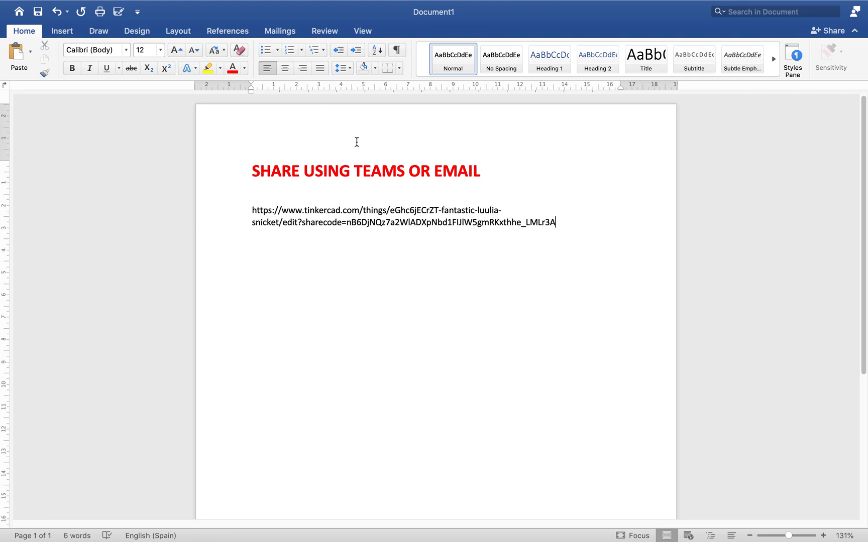
{"action": "mouse_move", "coordinate": [341, 267]}
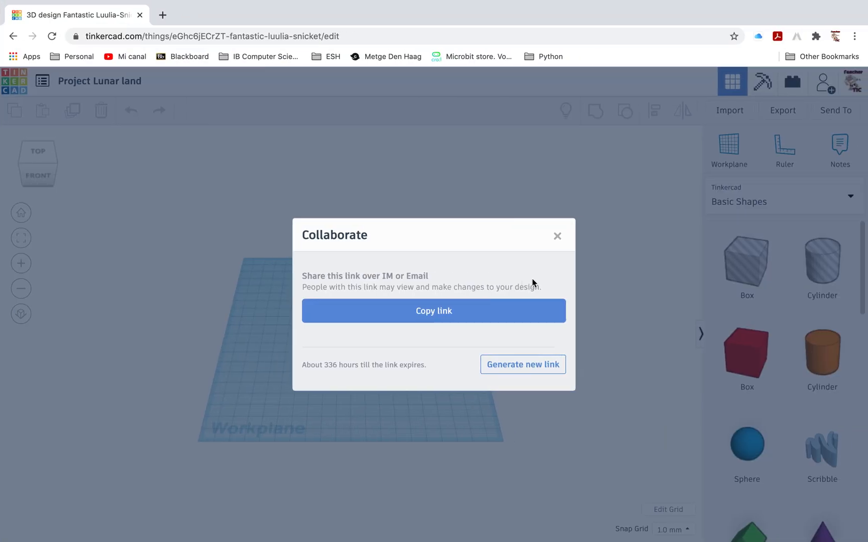
Step: Close the Collaborate dialog to return to the Project Lunar land workplane
{"action": "left_click", "coordinate": [557, 236]}
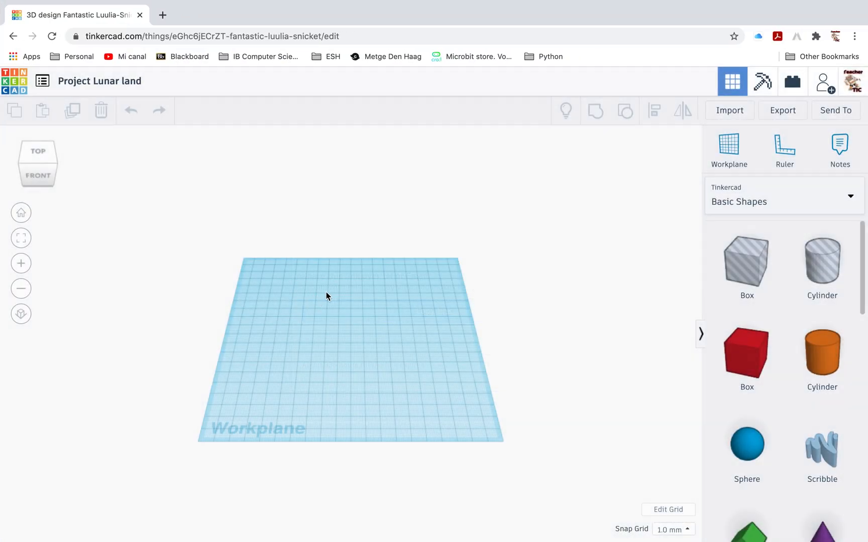
{"action": "mouse_move", "coordinate": [370, 278]}
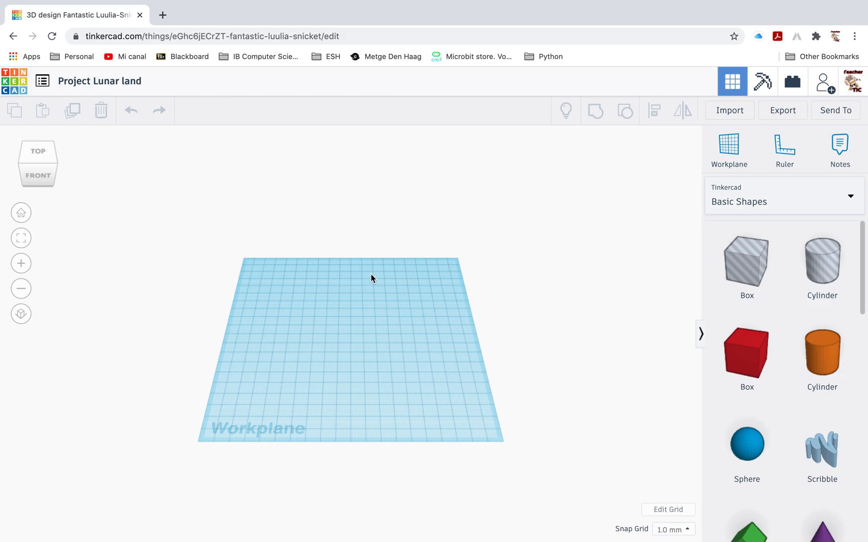
{"action": "mouse_move", "coordinate": [242, 352]}
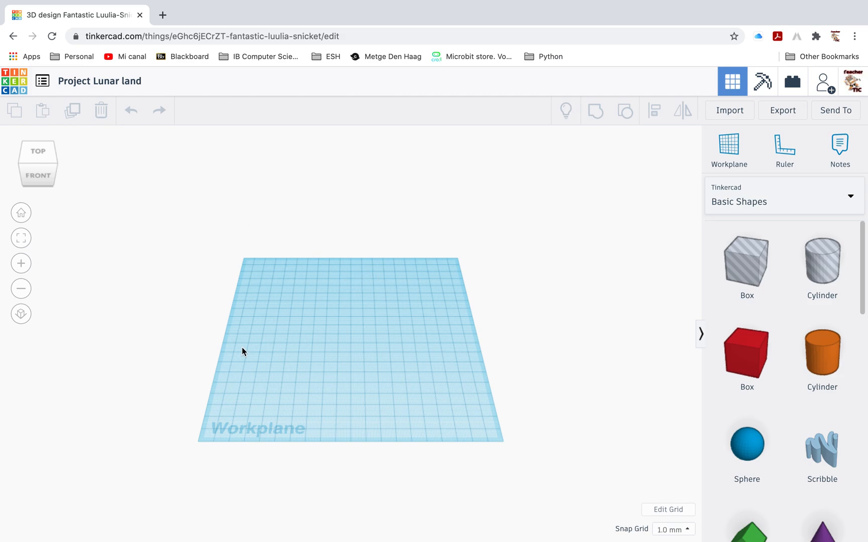
{"action": "mouse_move", "coordinate": [342, 221]}
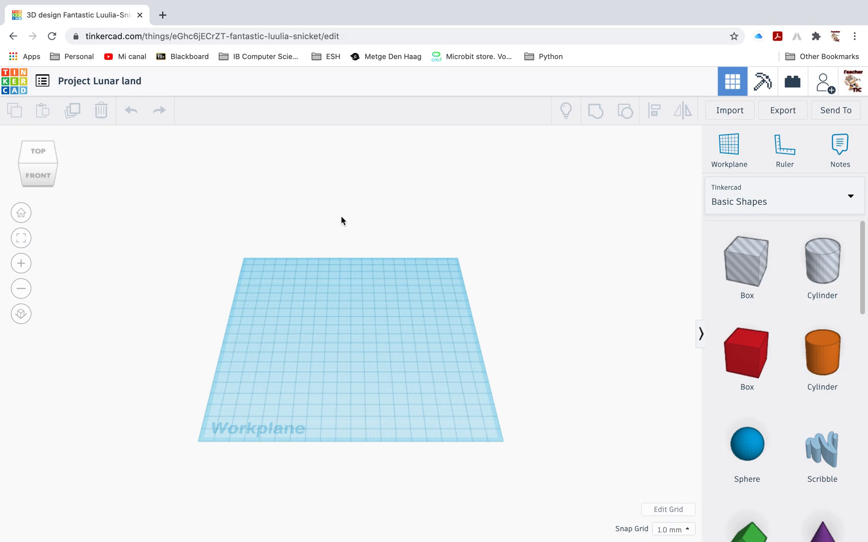
{"action": "mouse_move", "coordinate": [352, 258]}
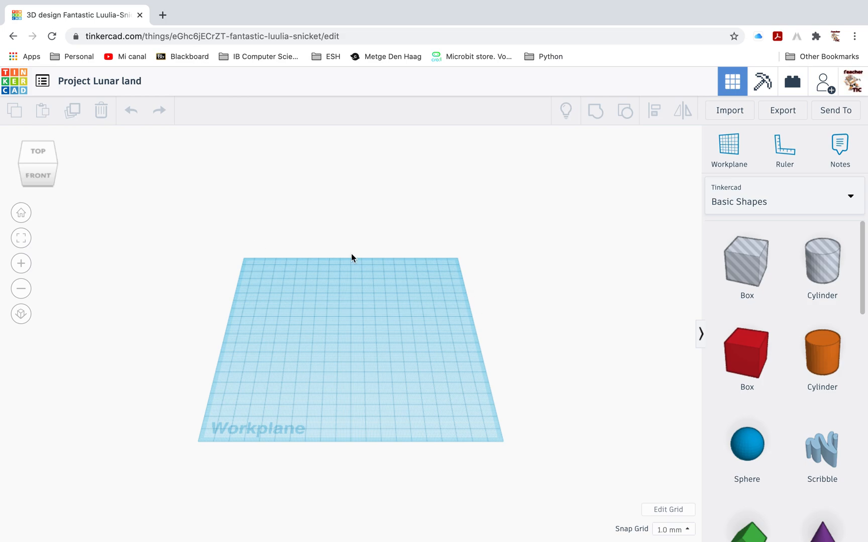